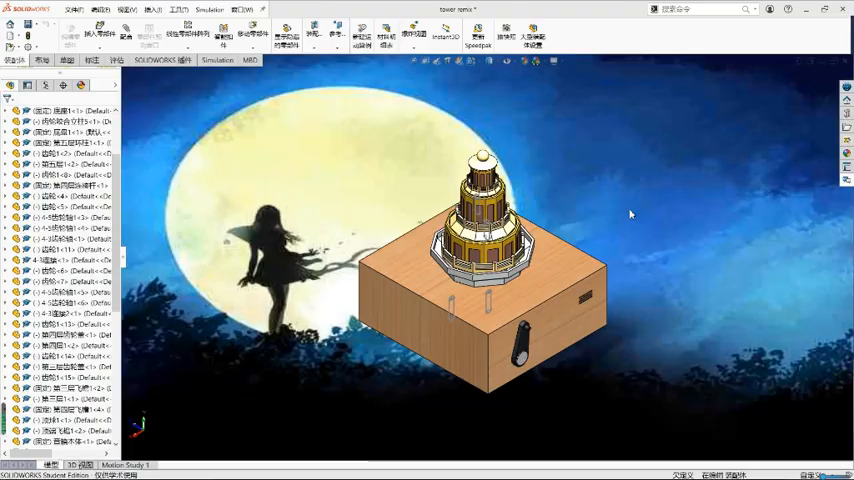
pyautogui.moveTo(634, 208)
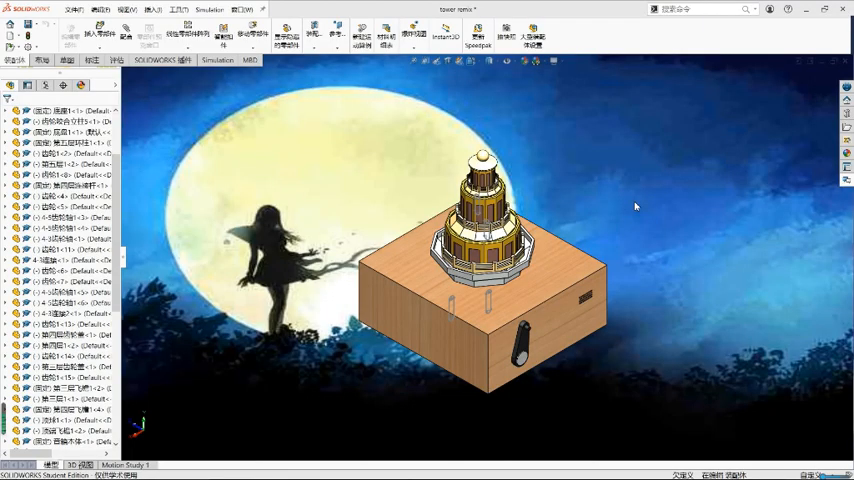
pyautogui.moveTo(638, 208)
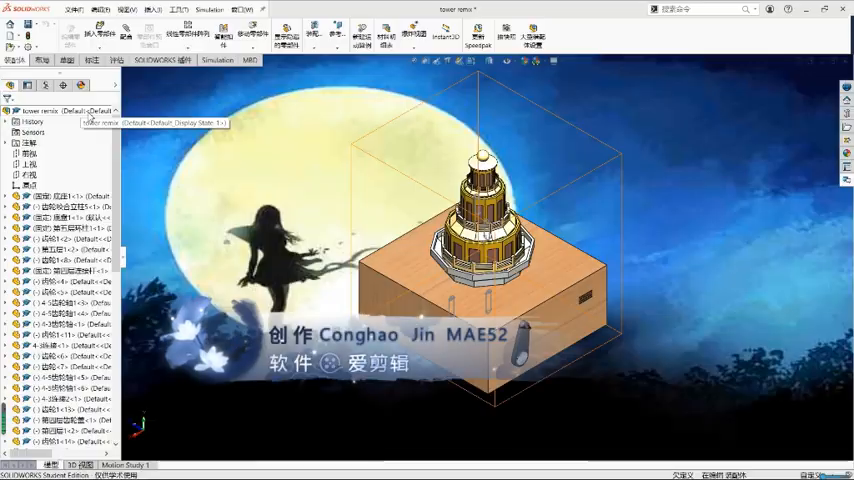
# Open the tower's windowed ring component as its own part document from the assembly
pyautogui.rightClick(50, 110)
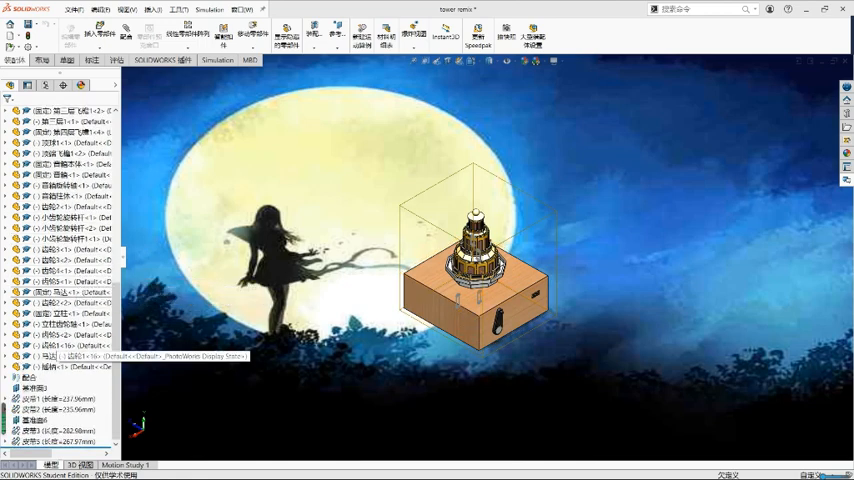
pyautogui.scroll(-3)
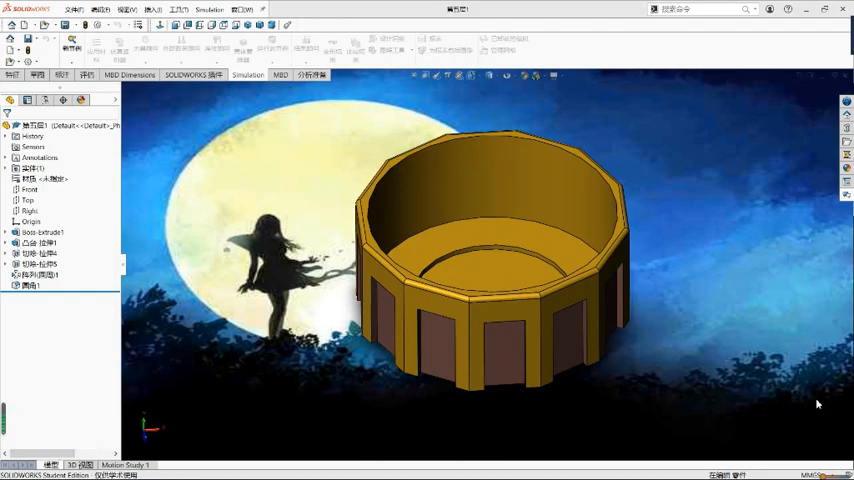
pyautogui.moveTo(696, 330)
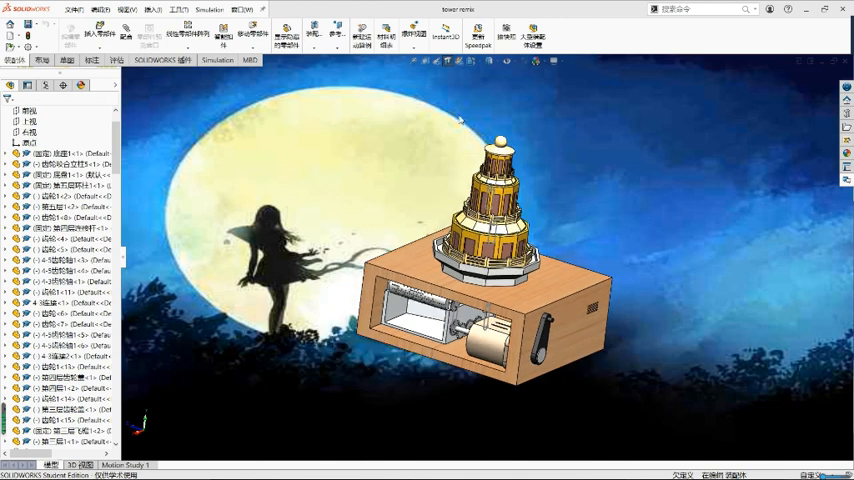
pyautogui.moveTo(372, 388)
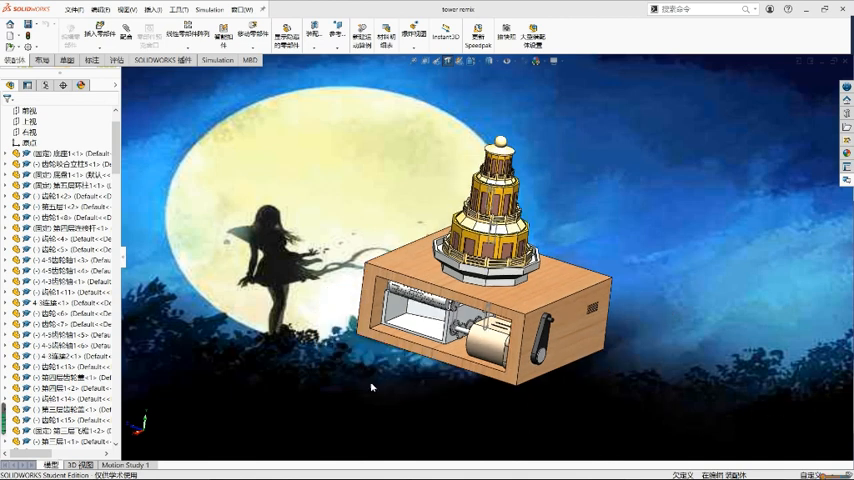